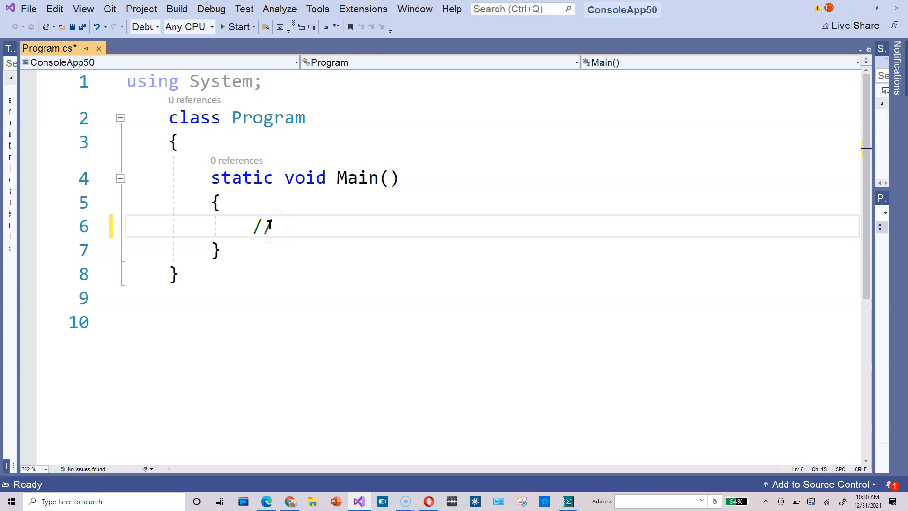
Write the comment '//print from 1,2,3,4,5, the even numbers' at the top of Main.
text(print f)
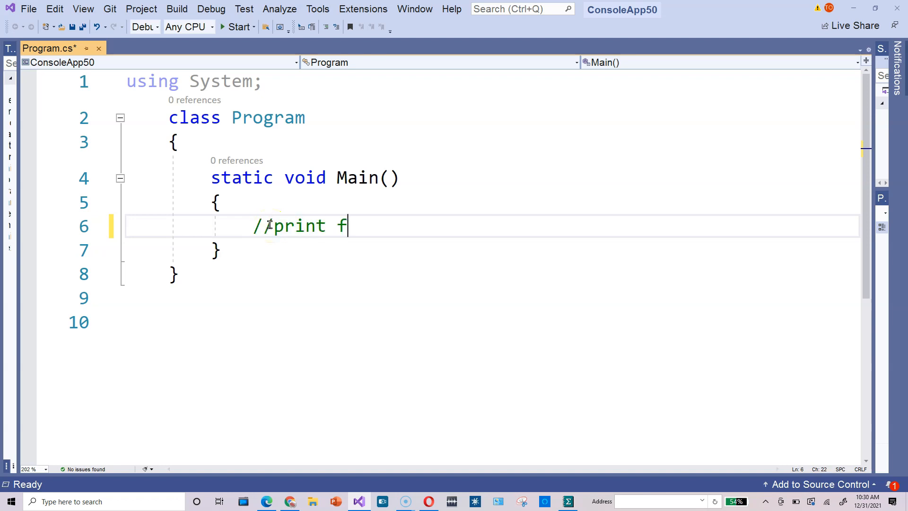
text(rom 1,)
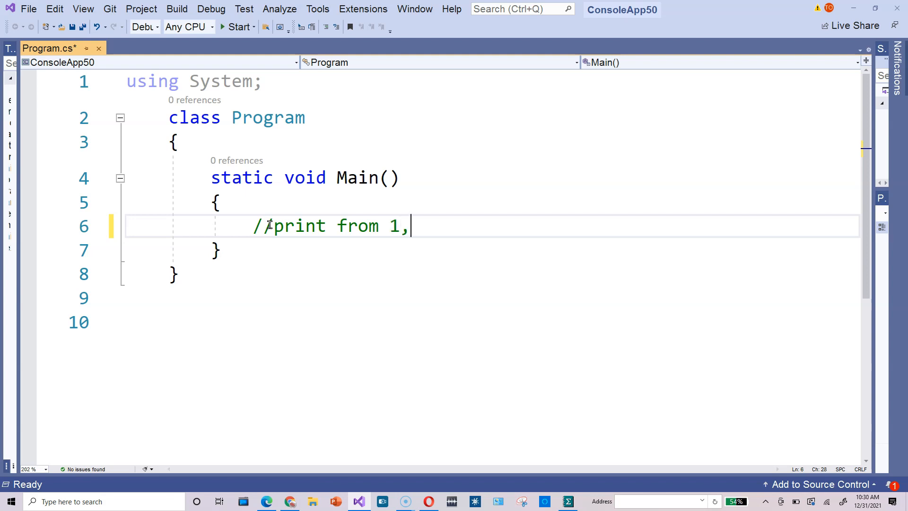
text(2,3,4,5, the even numbers)
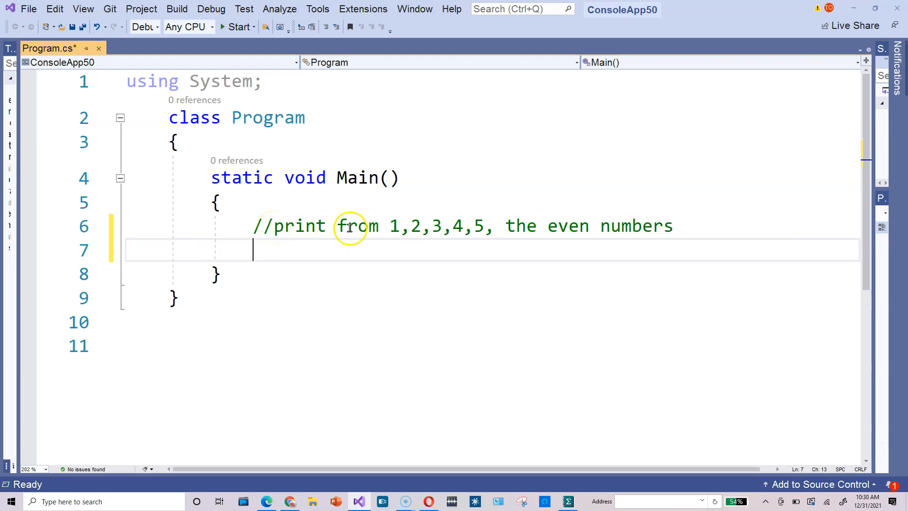
mouse_move(394, 226)
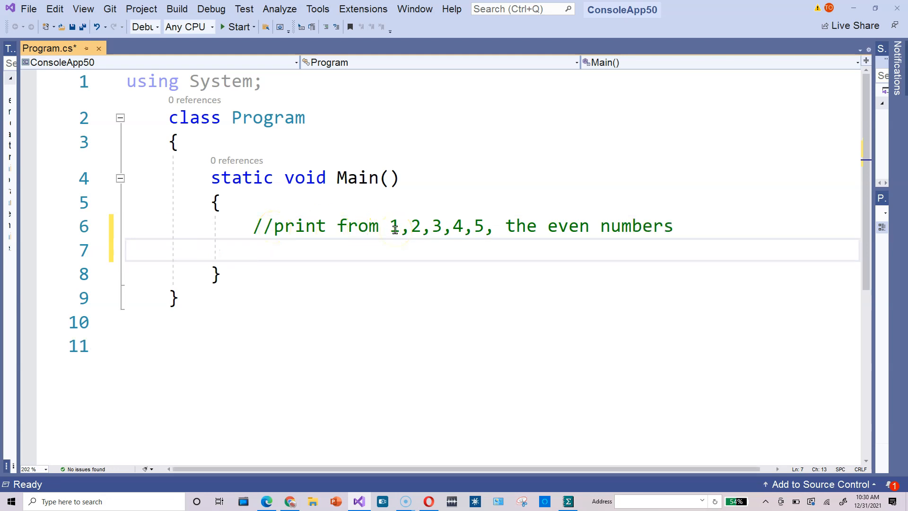
mouse_move(407, 261)
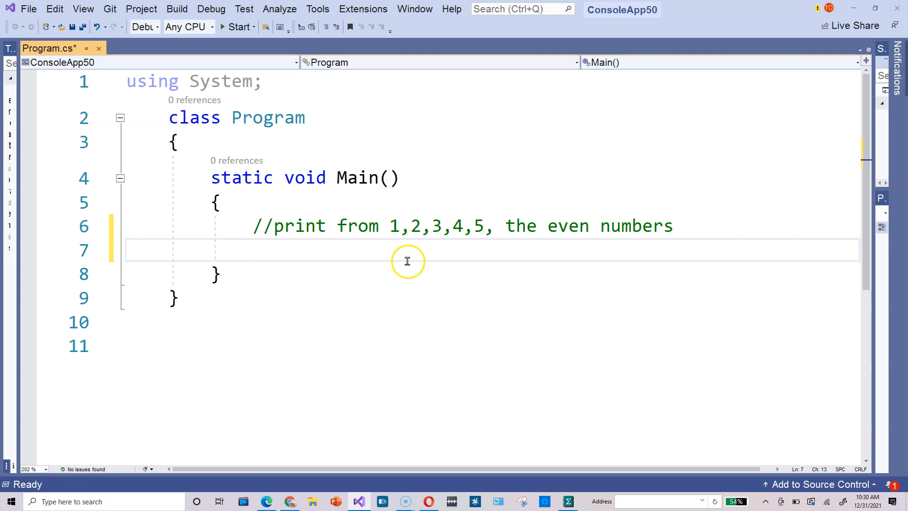
mouse_move(418, 232)
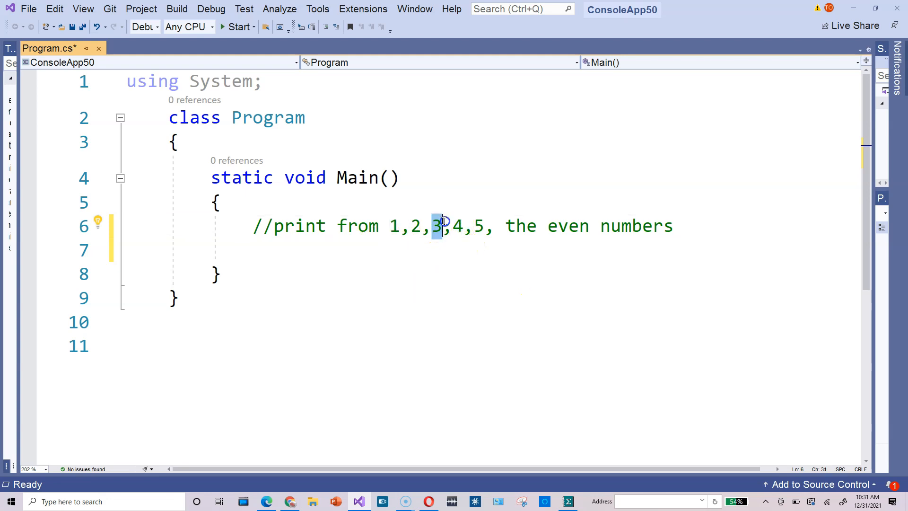
Begin a for( statement on empty line 7 beneath the goal comment.
click(477, 226)
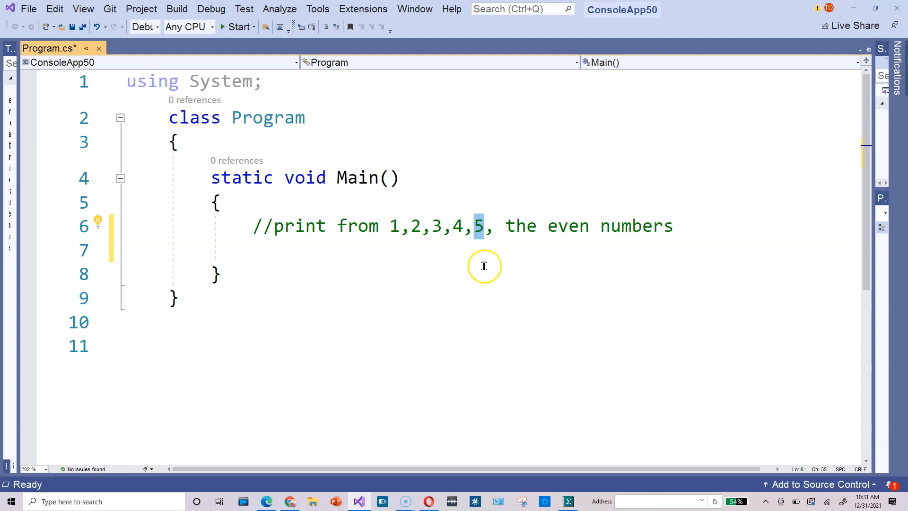
text(for()
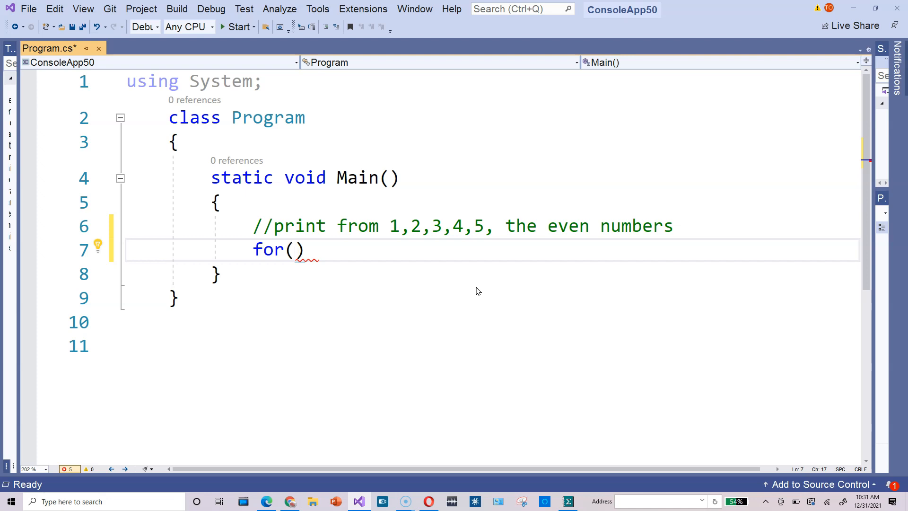
Complete the loop header as int i=1; i<=5; i++ with Console.WriteLine(i) as its body.
text(int)
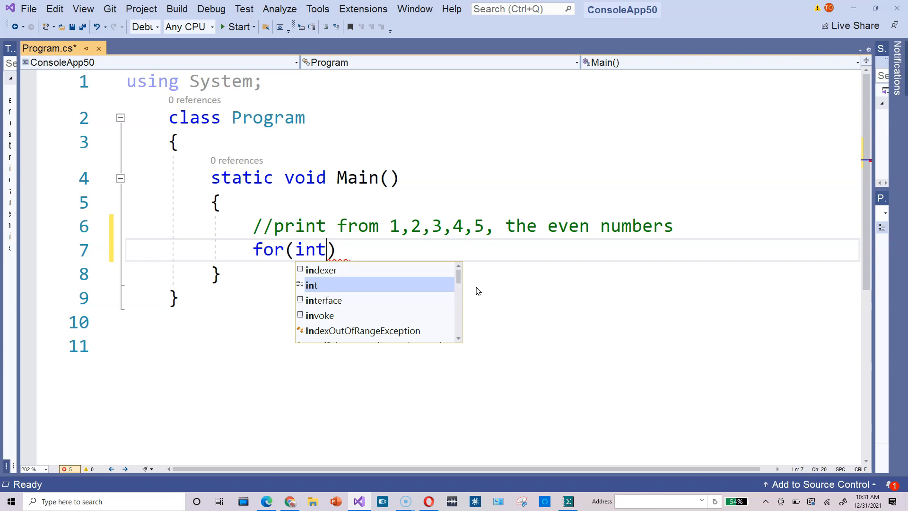
text(i=1)
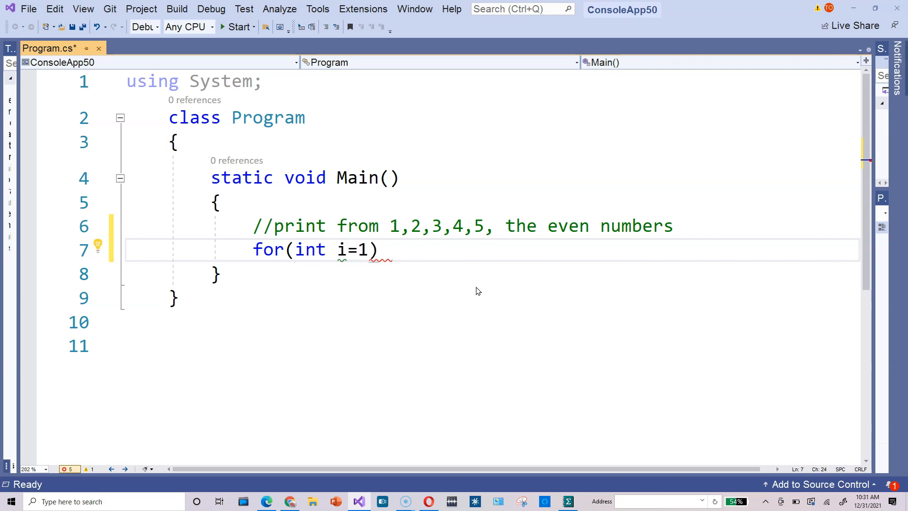
text(;i<=)
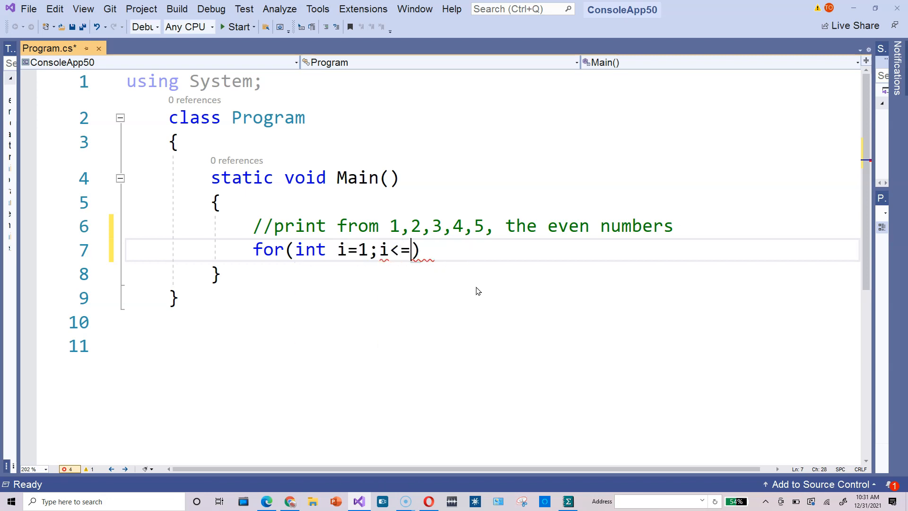
text(5)
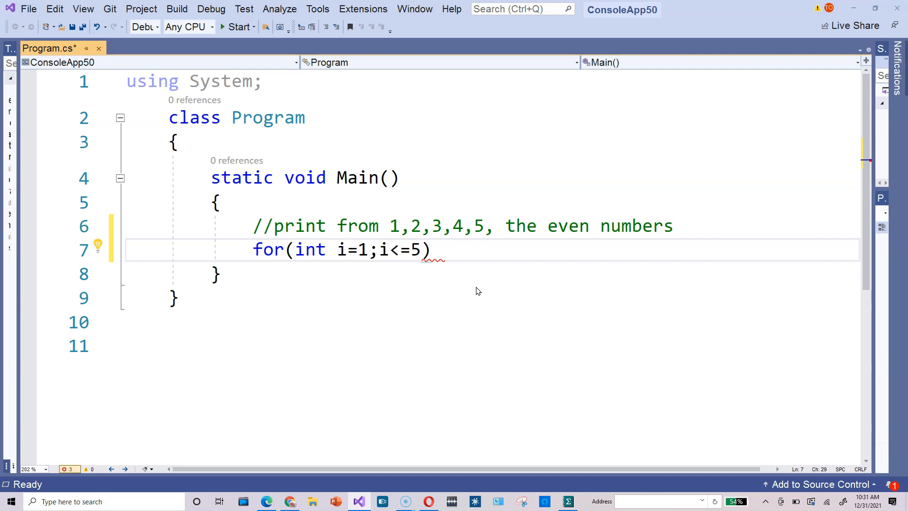
click(423, 250)
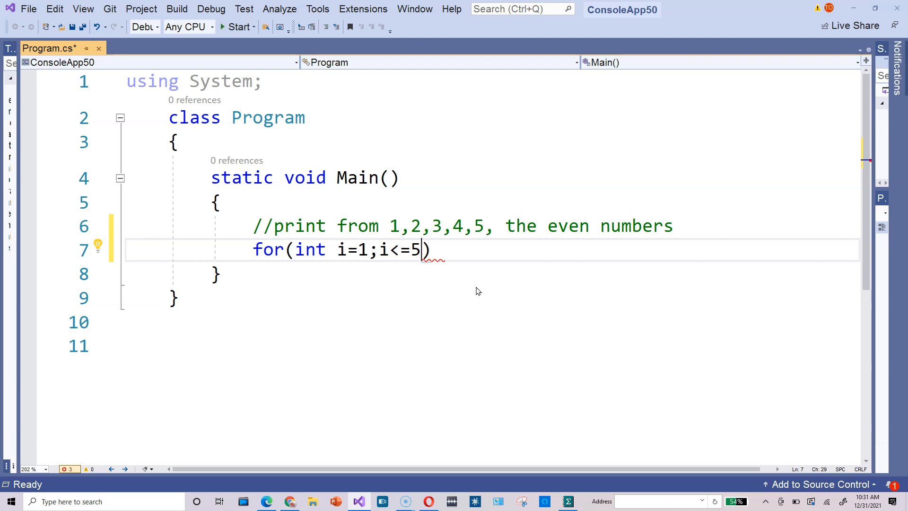
text(;i)
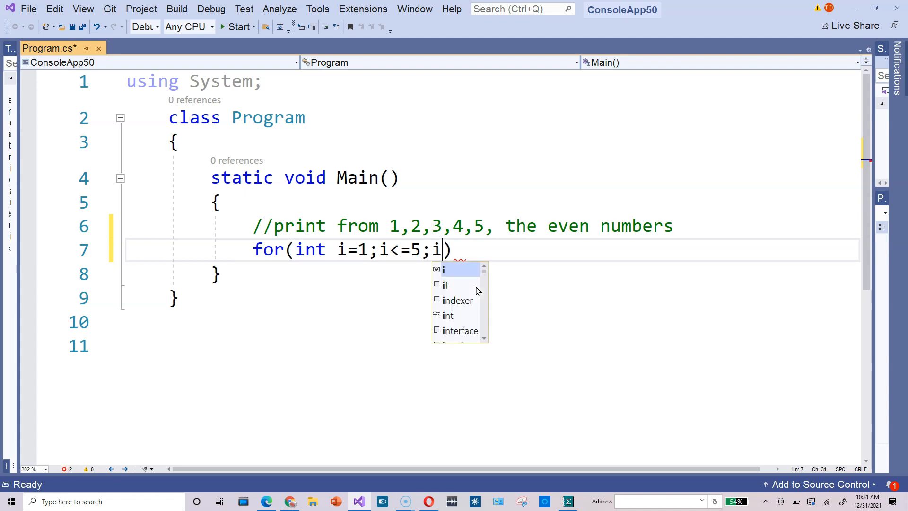
text(++)
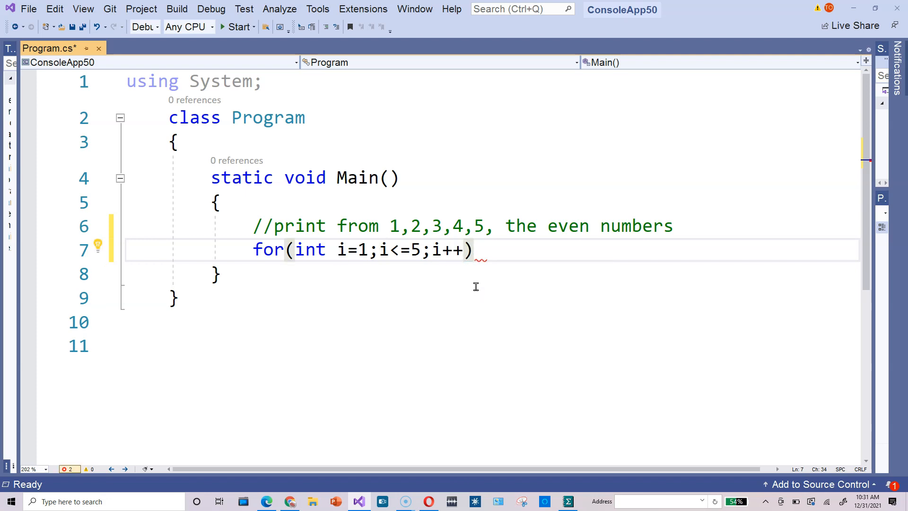
text(Conso)
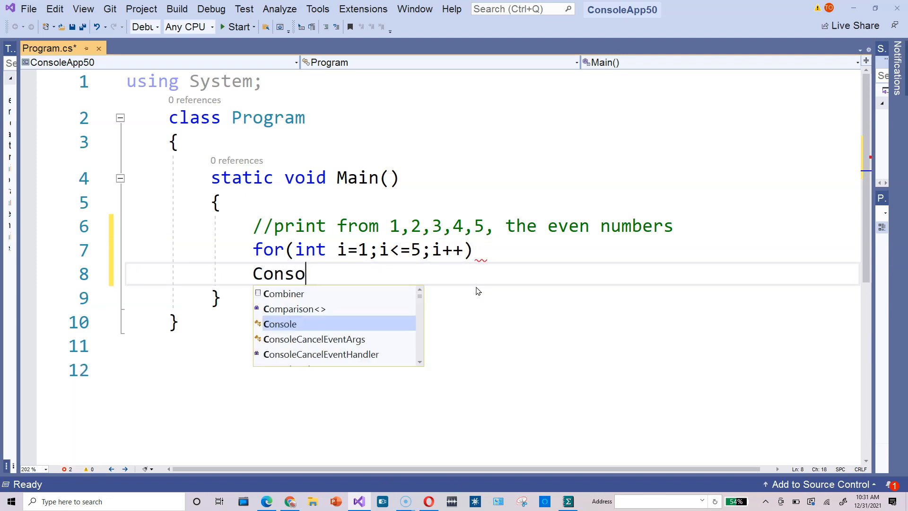
text(le.WriteLine(i);)
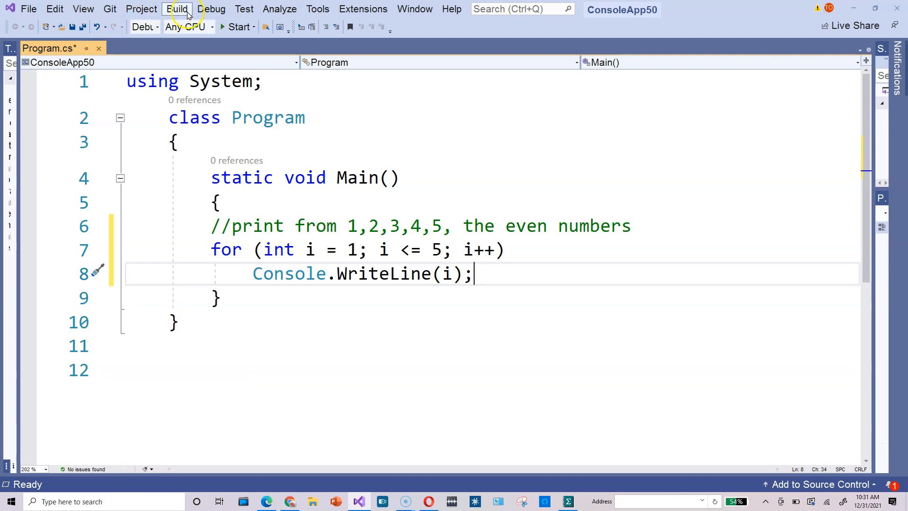
Build the solution and dismiss the Output window.
click(178, 9)
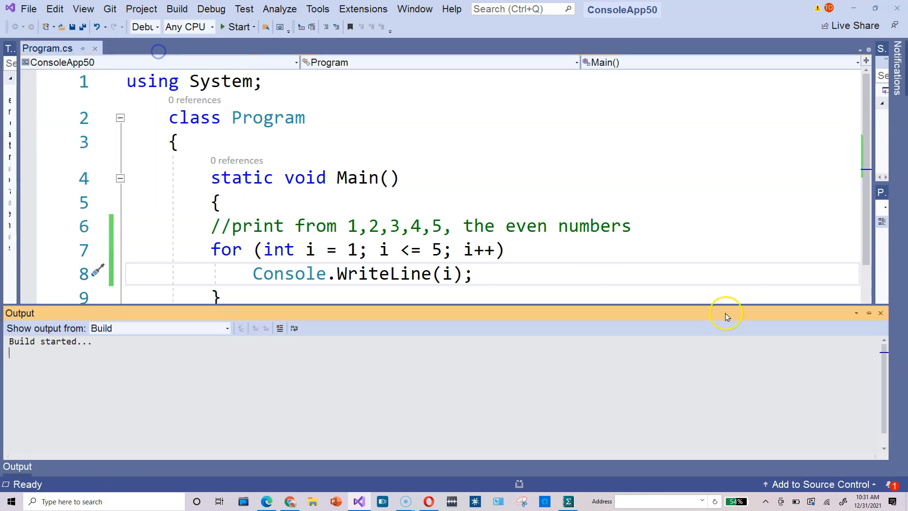
click(237, 26)
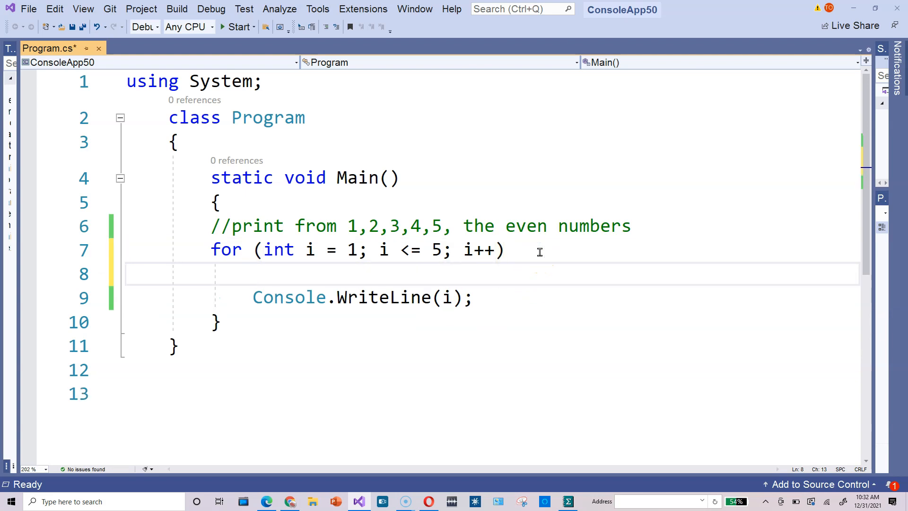
Guard the Console.WriteLine(i) call with an if(i%2==0) condition.
text(if)
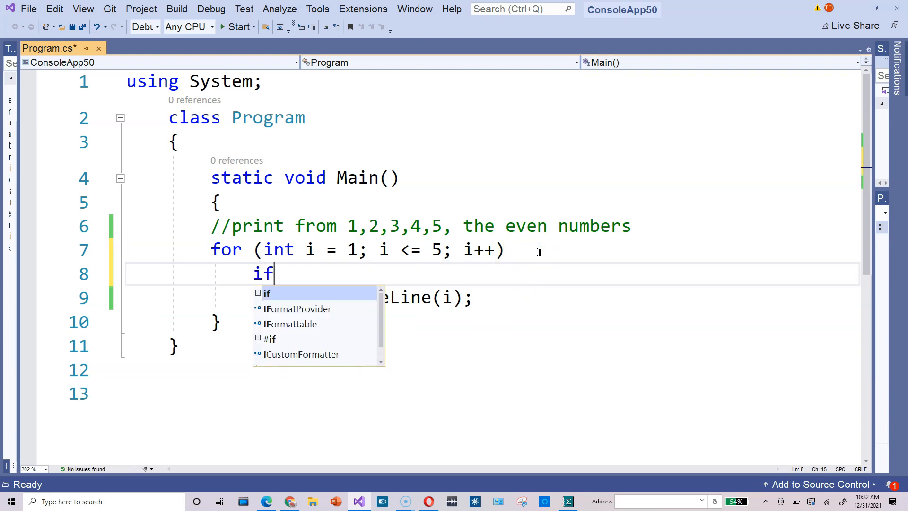
text((i)
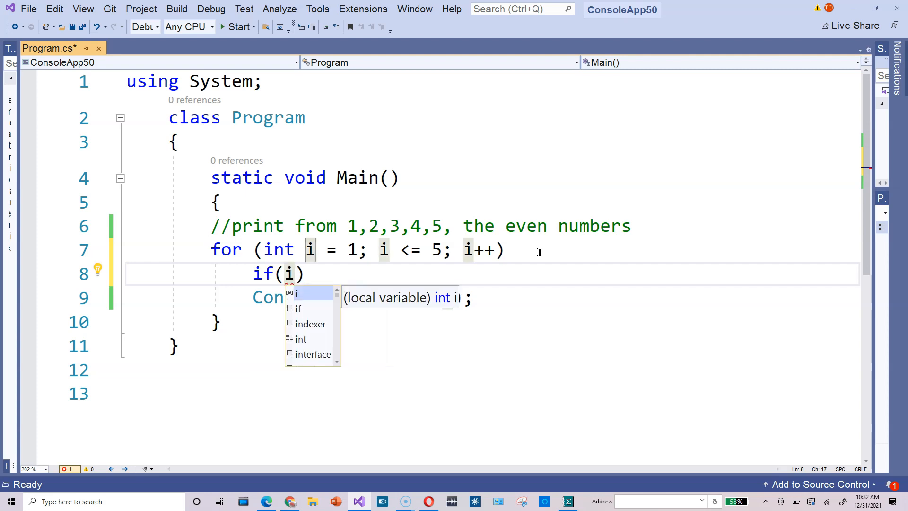
mouse_move(433, 222)
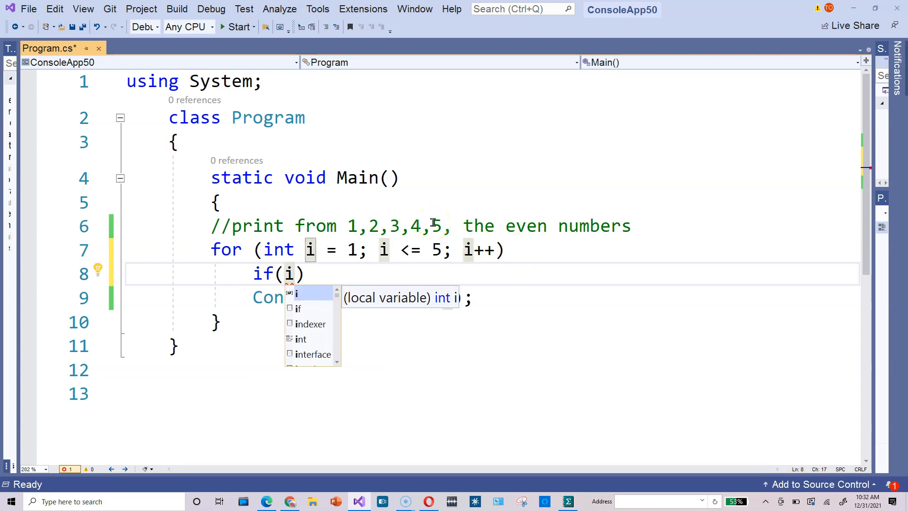
mouse_move(519, 257)
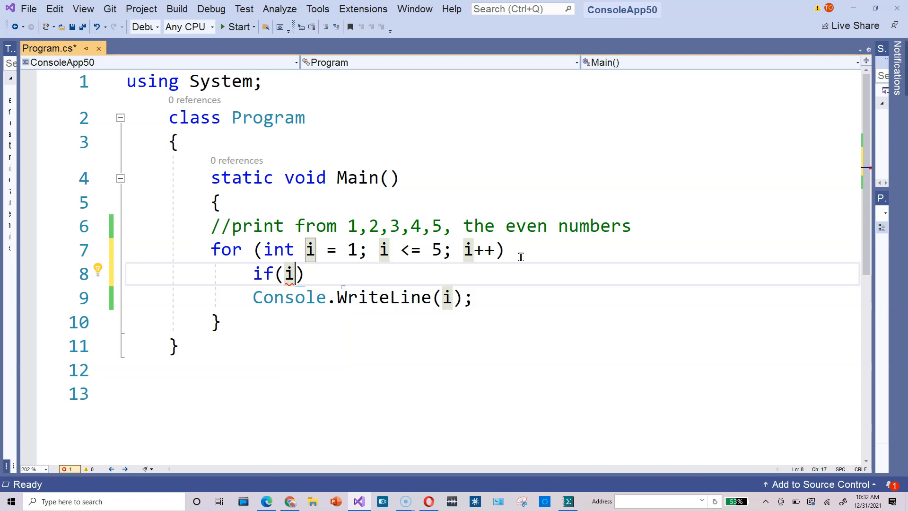
text(%)
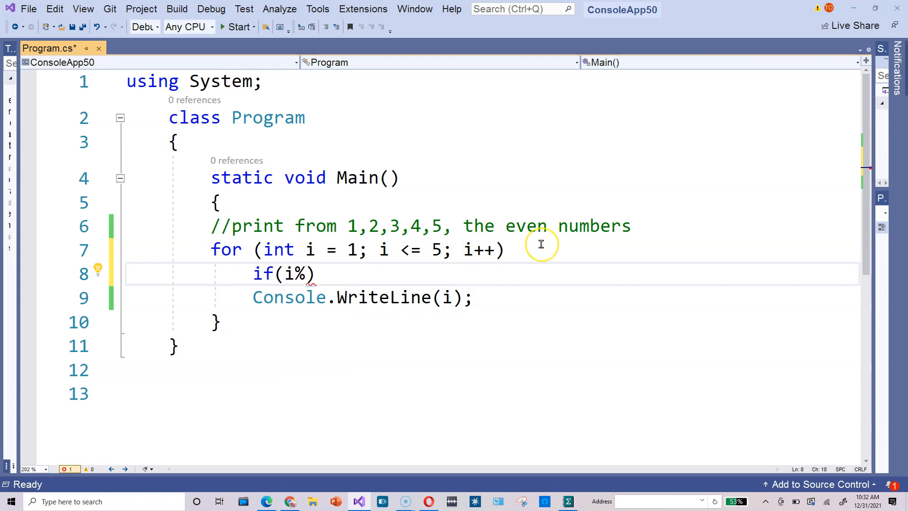
text(2)
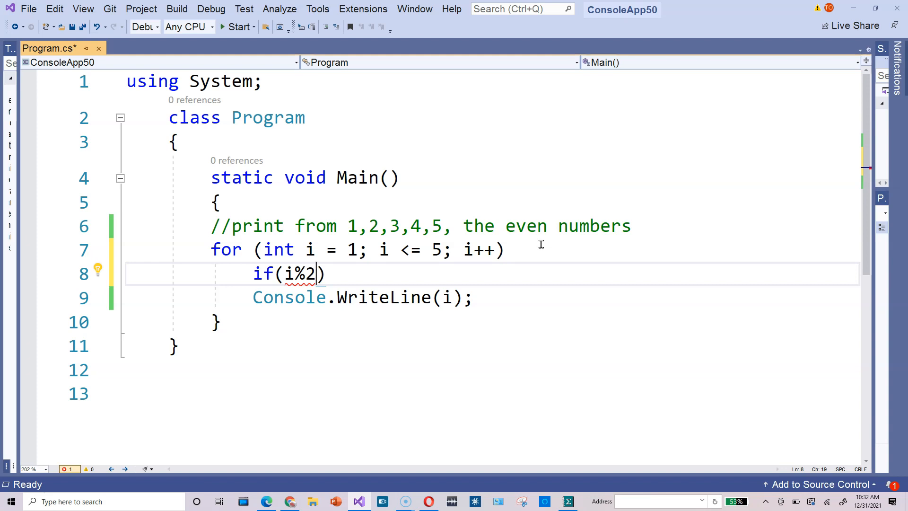
text(==)
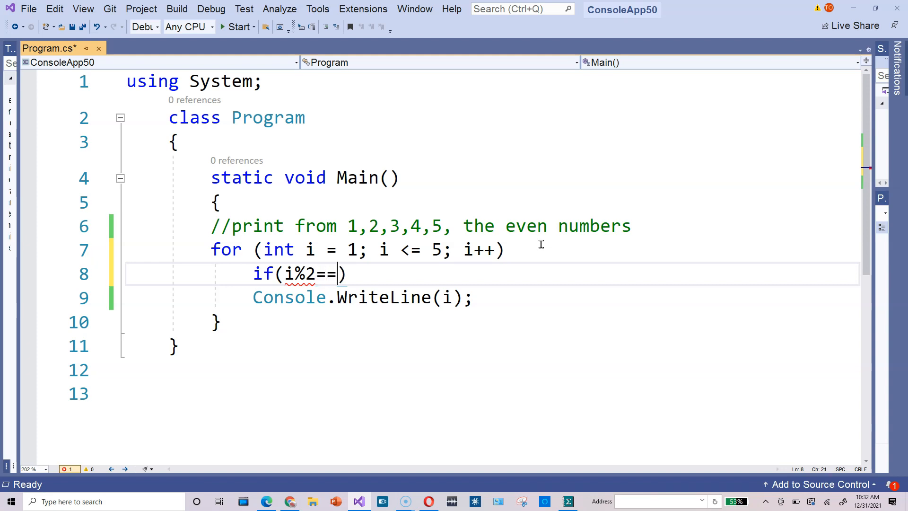
text(0)
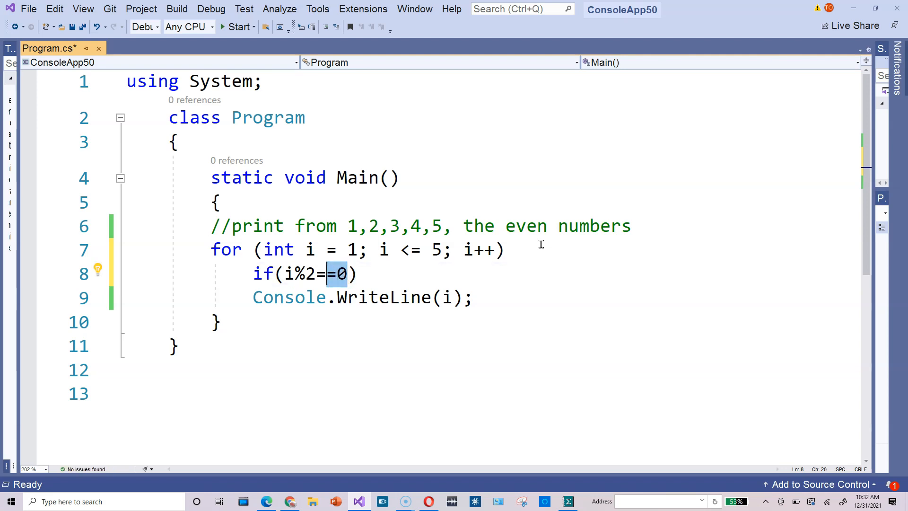
text(=)
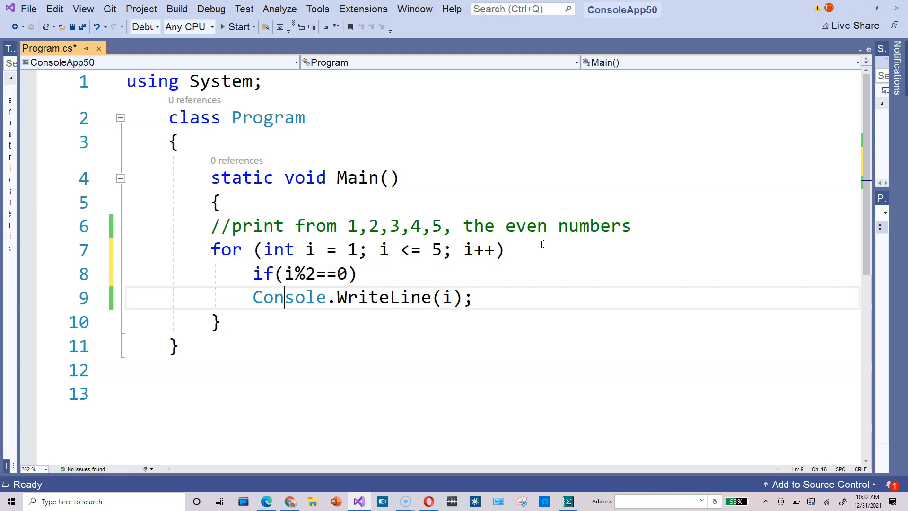
double_click(288, 297)
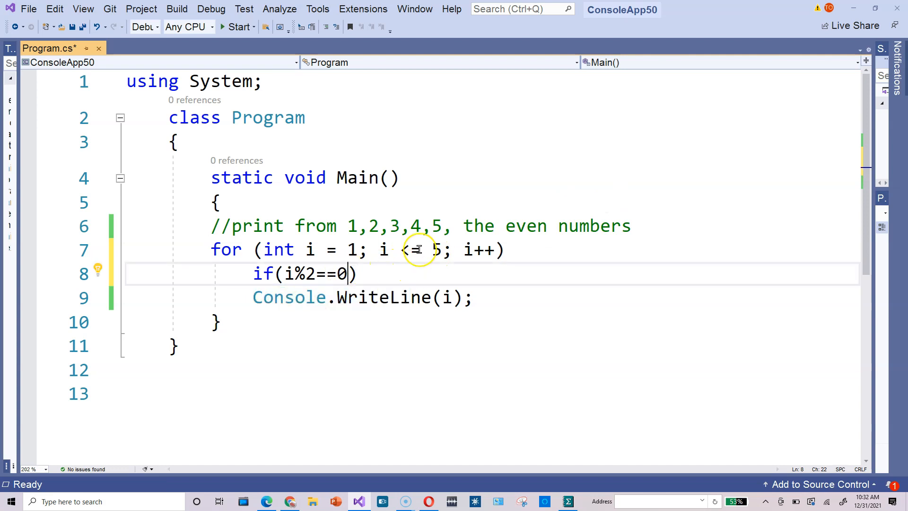
Run the program without debugging, check that it prints 2 and 4, and close the console.
click(211, 9)
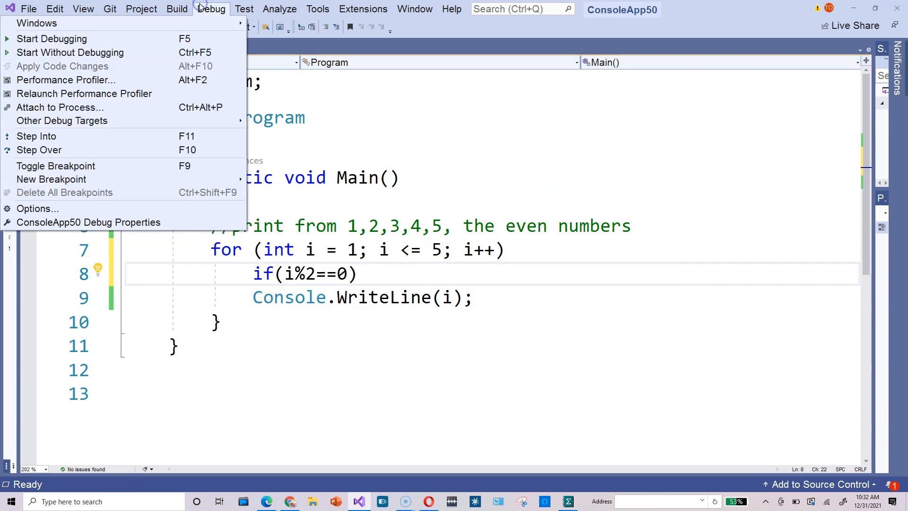
click(70, 52)
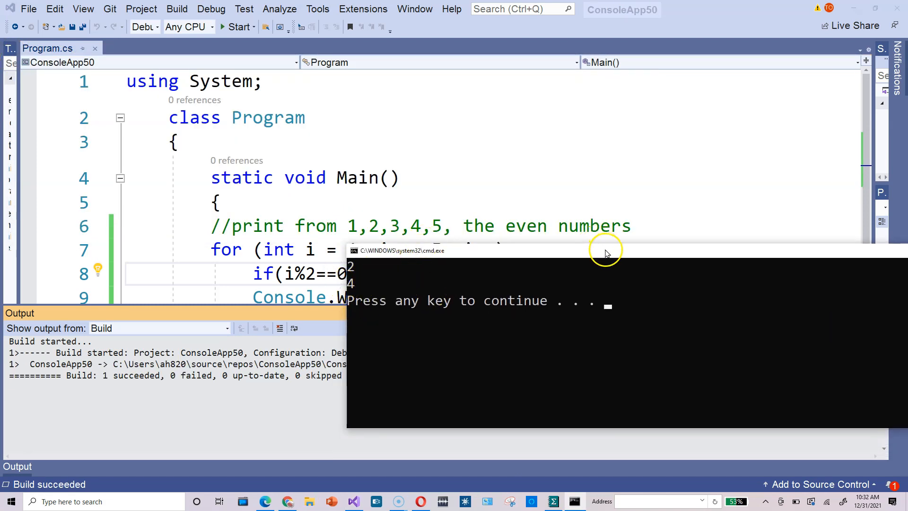
key(enter)
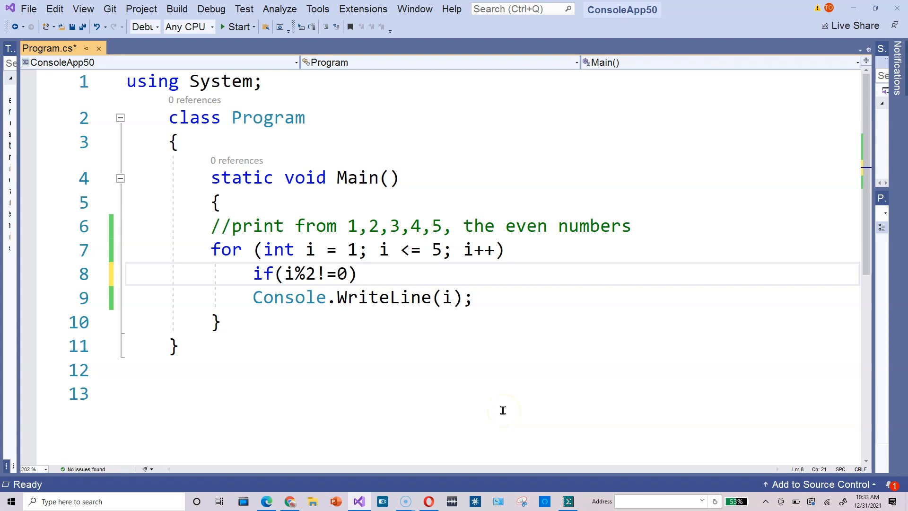
Change the condition to i%2!=0, rebuild and run, then close the Output pane.
click(292, 273)
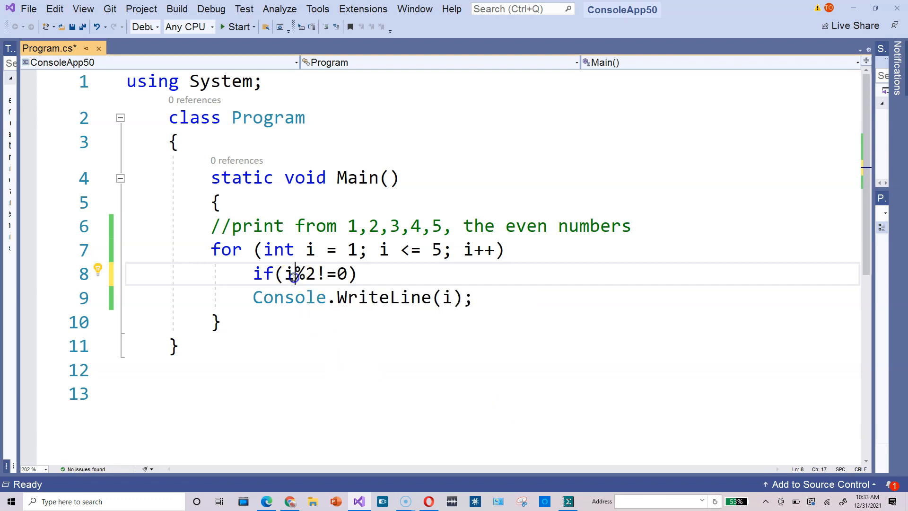
double_click(295, 274)
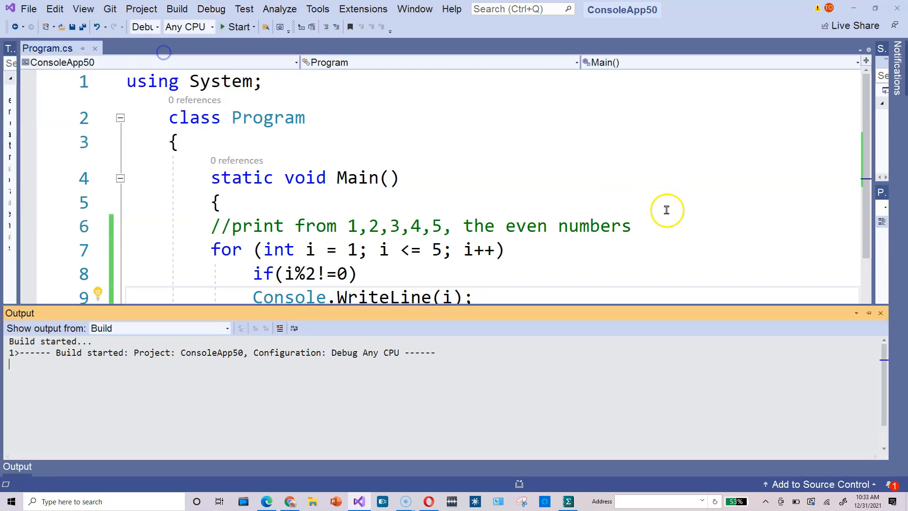
click(238, 26)
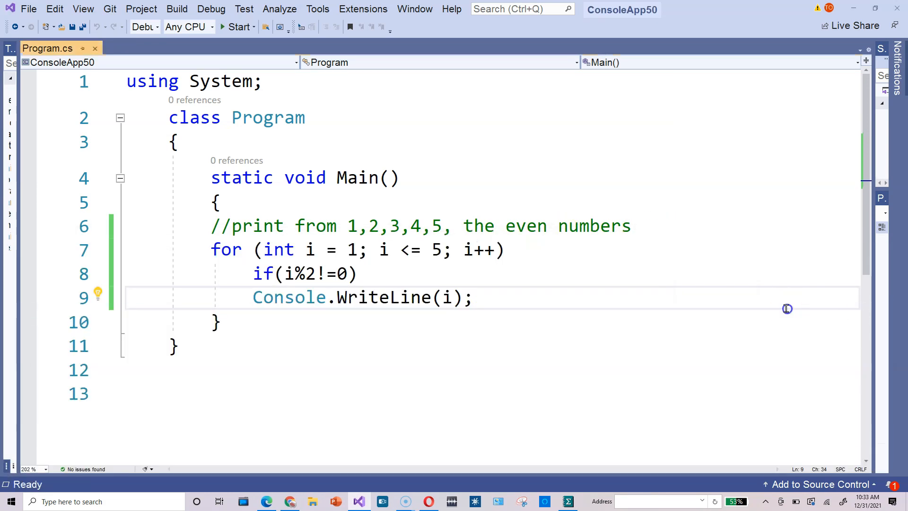
click(472, 297)
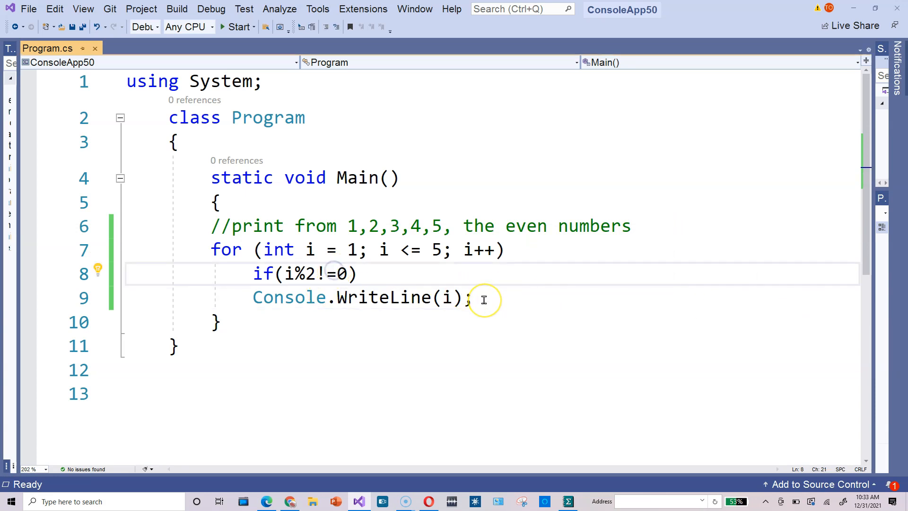
Restore the condition to i%2==0 and start debugging with Step Into.
text(=)
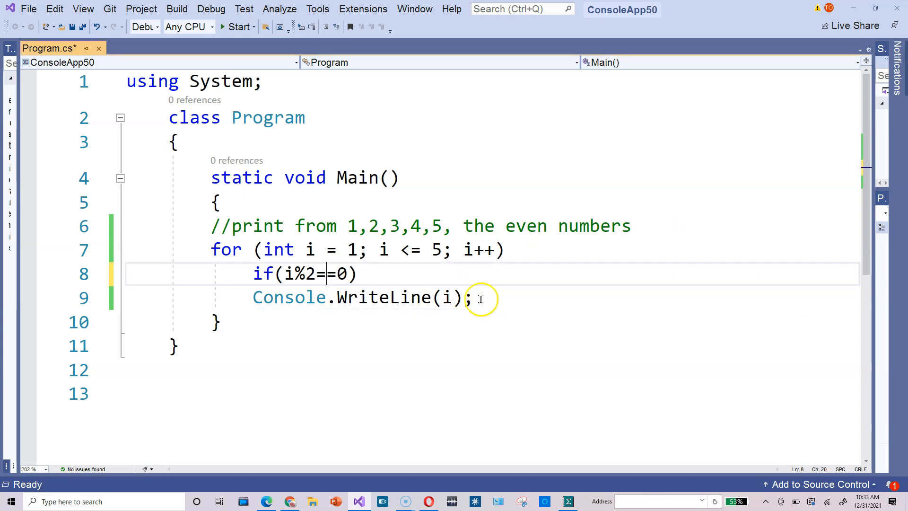
text(=)
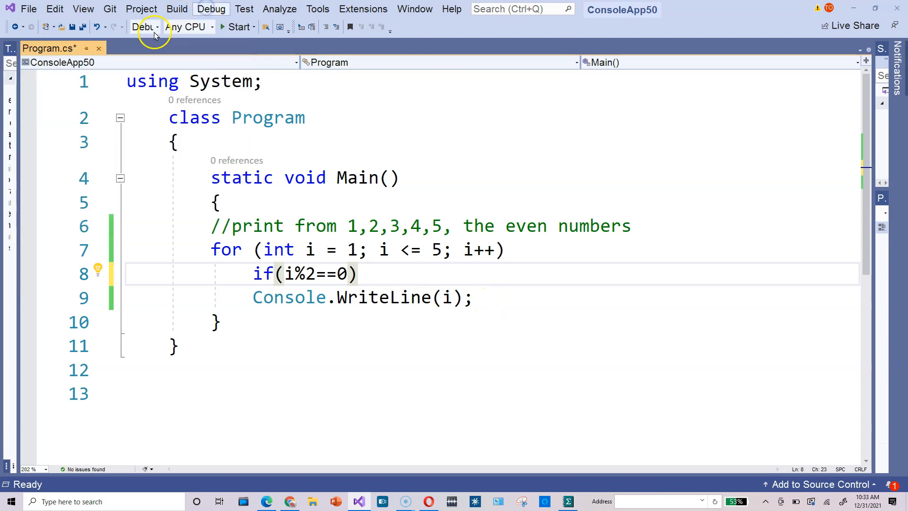
click(211, 8)
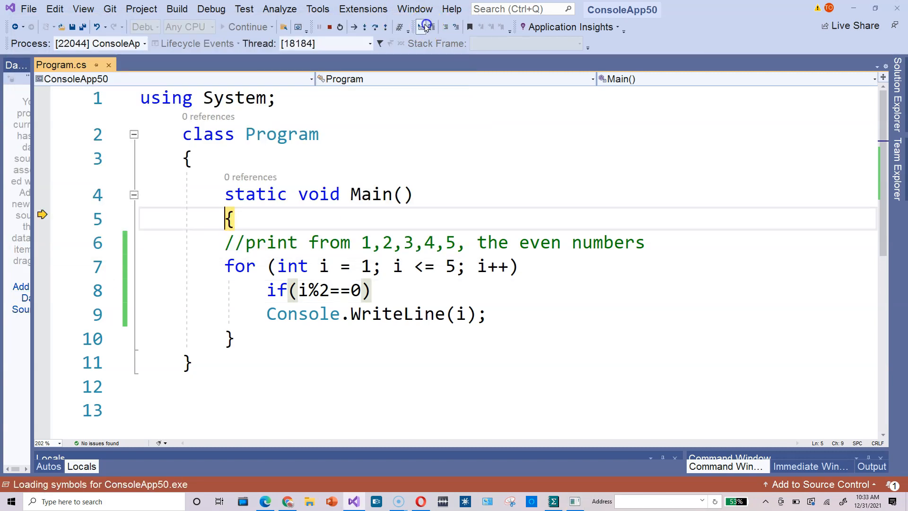
Step Into through the loop header to the if line twice, where i%2==0 is true.
click(364, 27)
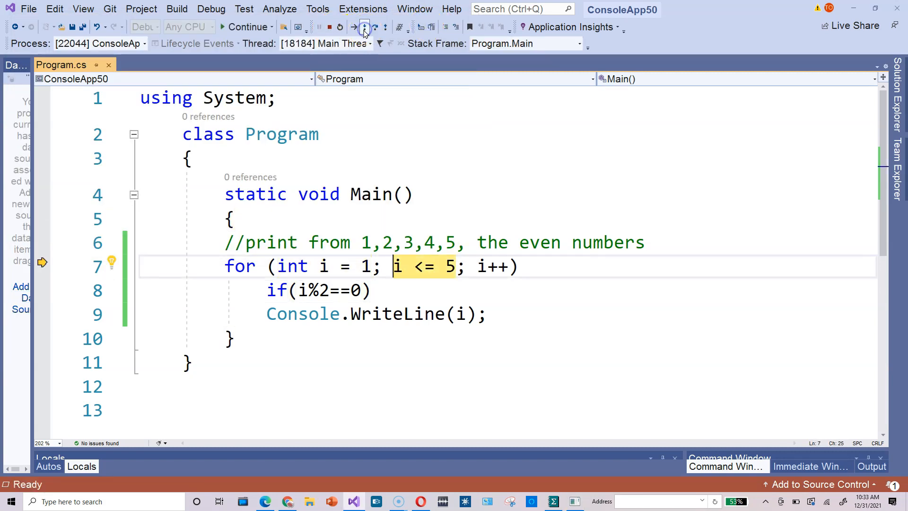
click(364, 28)
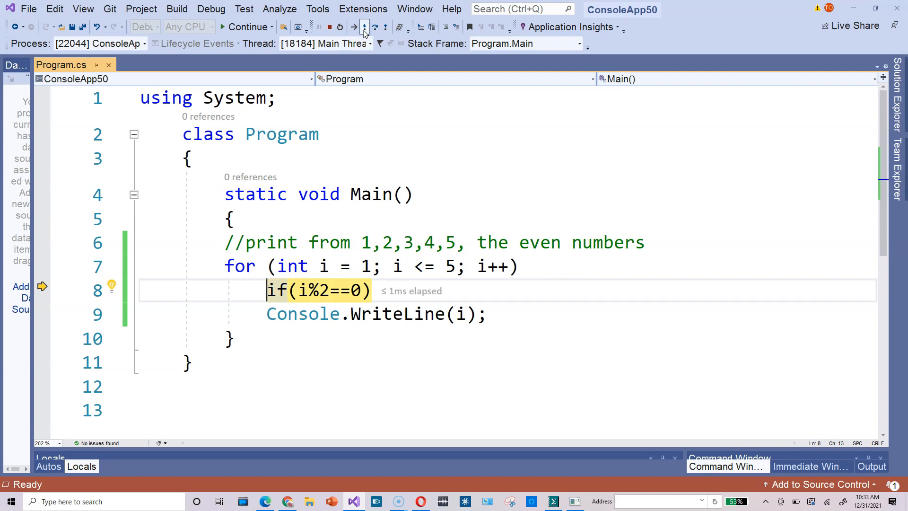
mouse_move(324, 290)
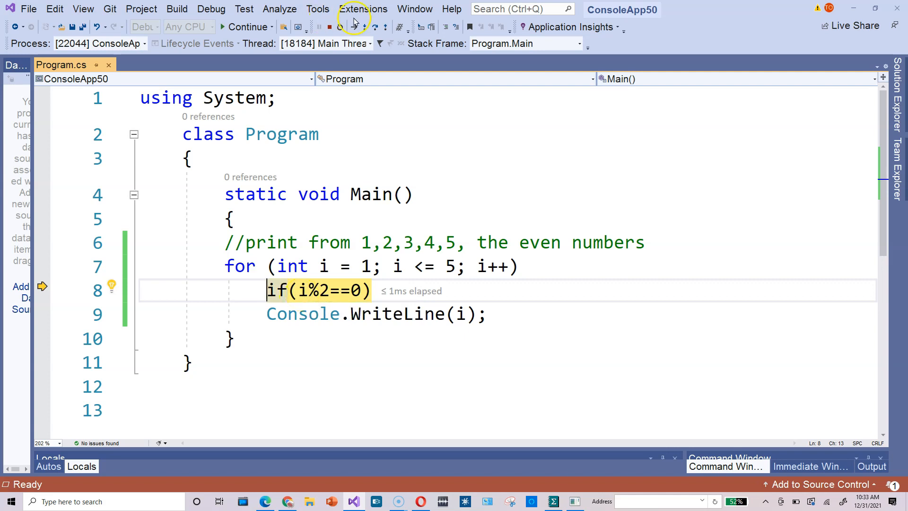
mouse_move(364, 28)
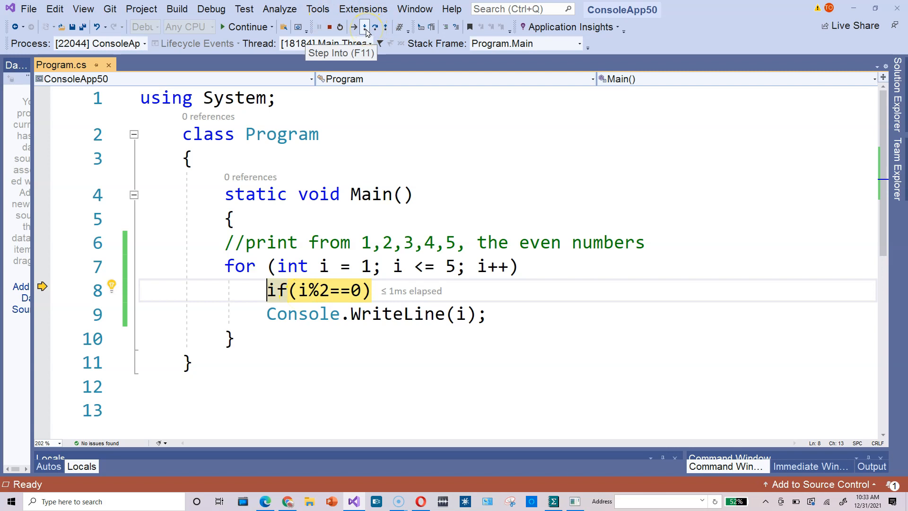
click(364, 28)
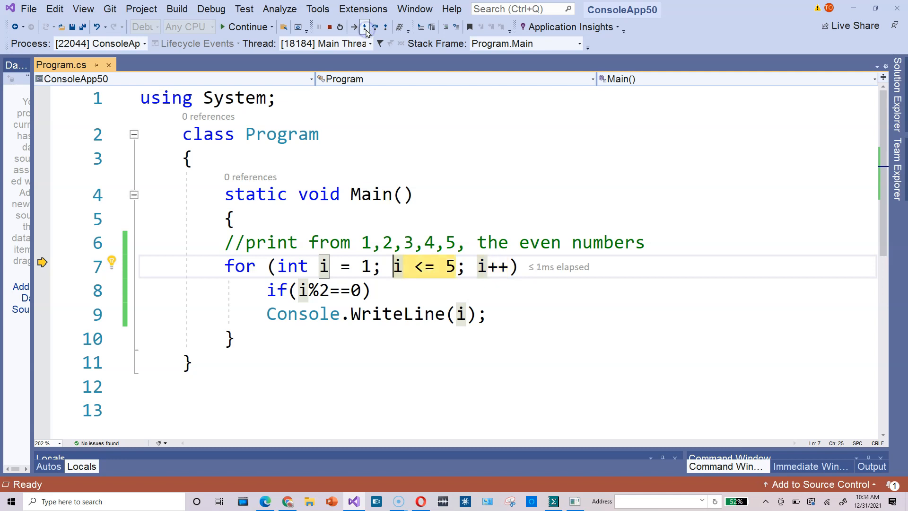
click(365, 27)
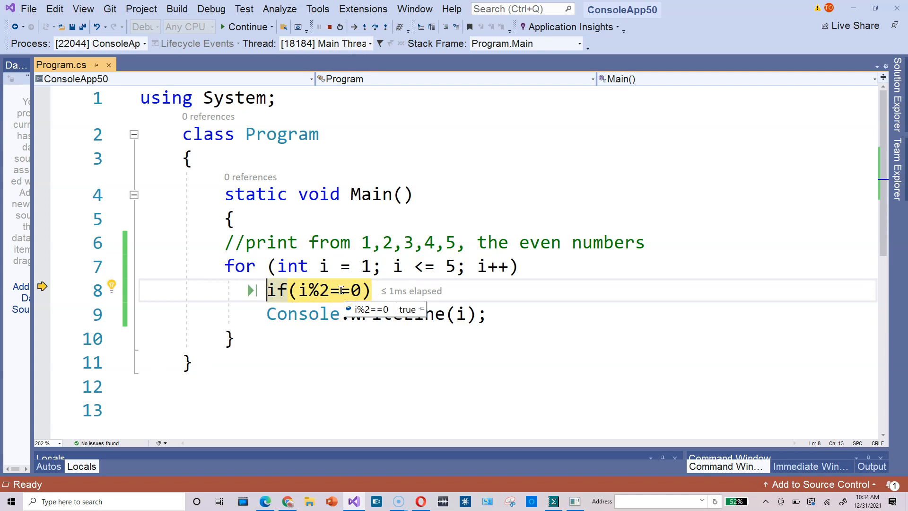
Step Into through print, increment and condition for the remaining iterations until the closing brace.
click(364, 27)
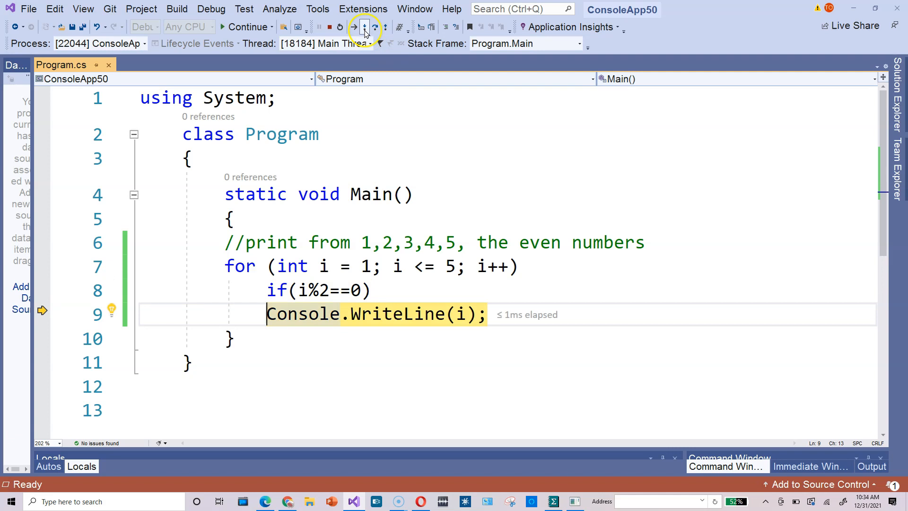
click(364, 27)
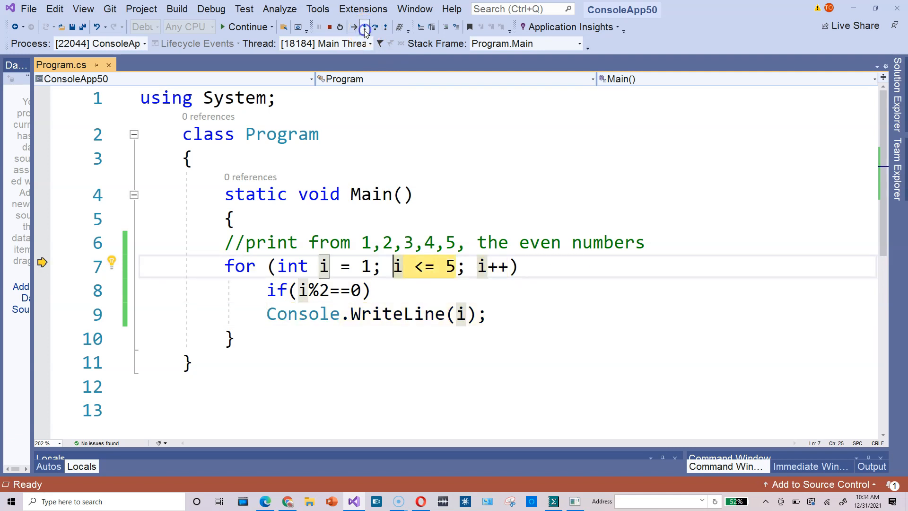
click(364, 28)
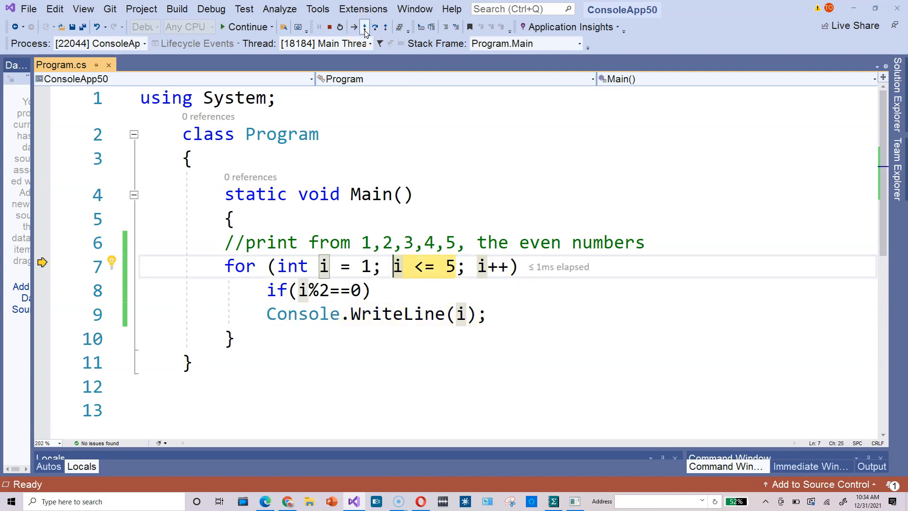
click(365, 27)
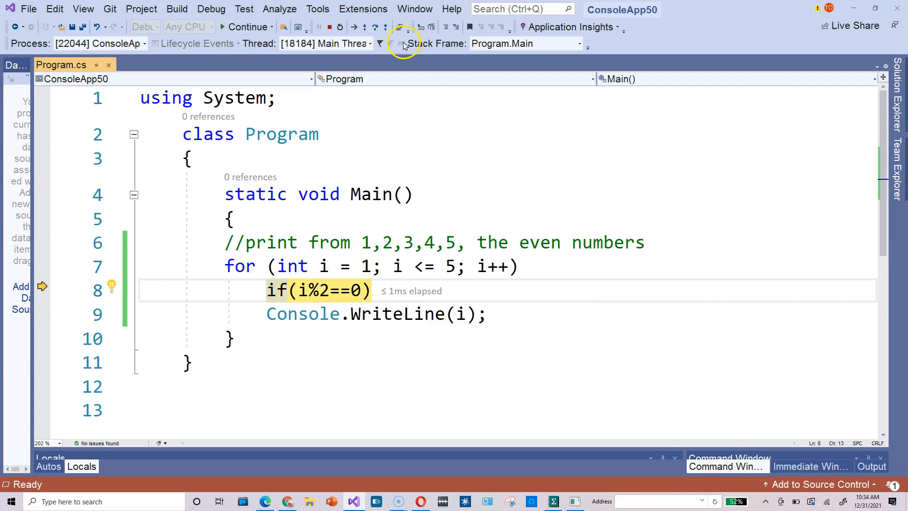
click(364, 27)
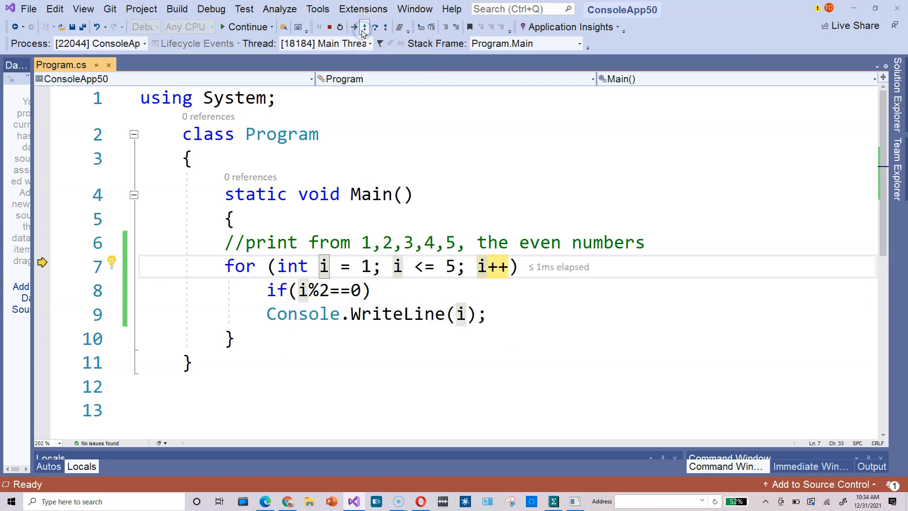
click(364, 27)
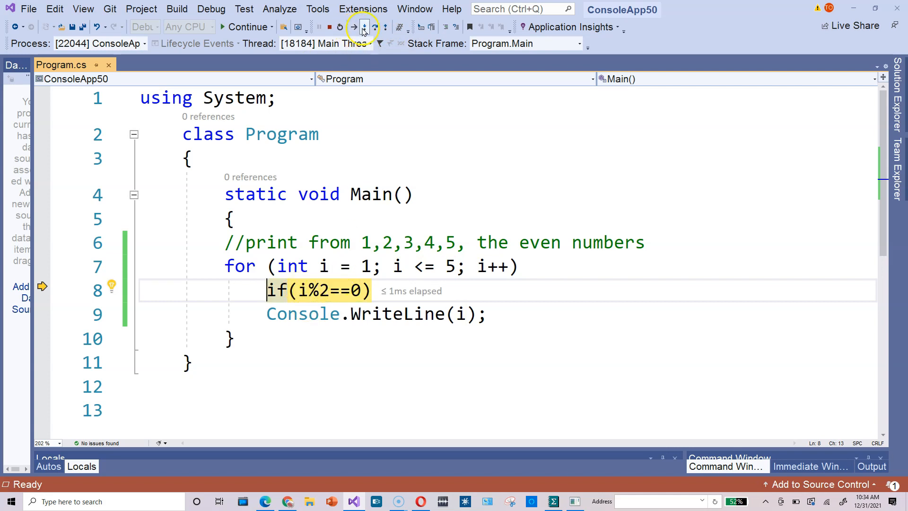
click(364, 28)
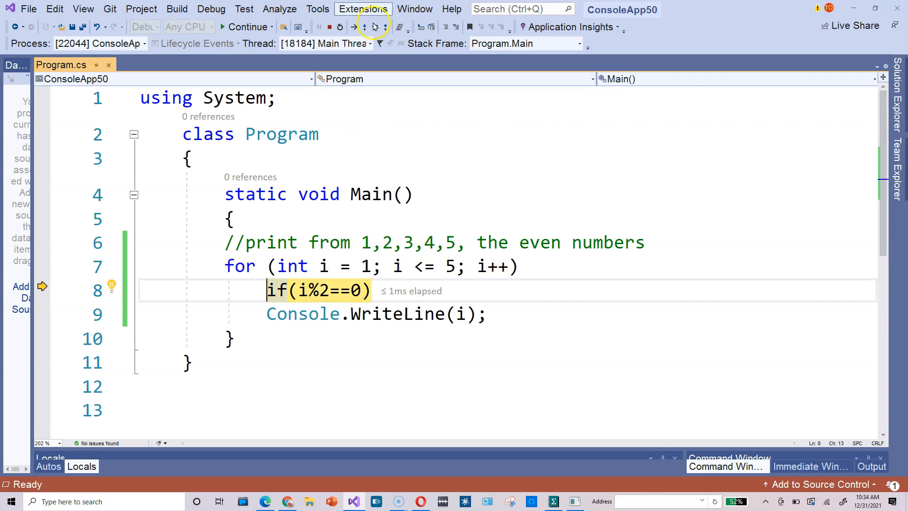
click(364, 28)
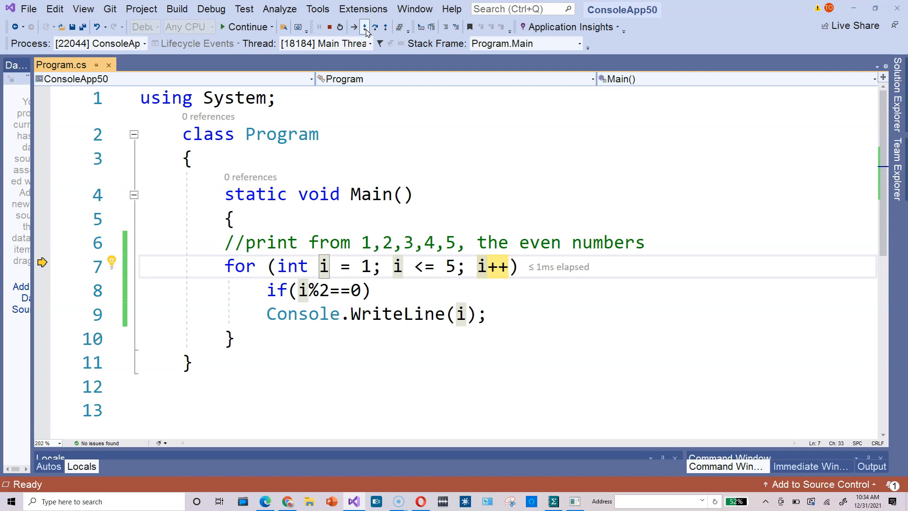
click(365, 28)
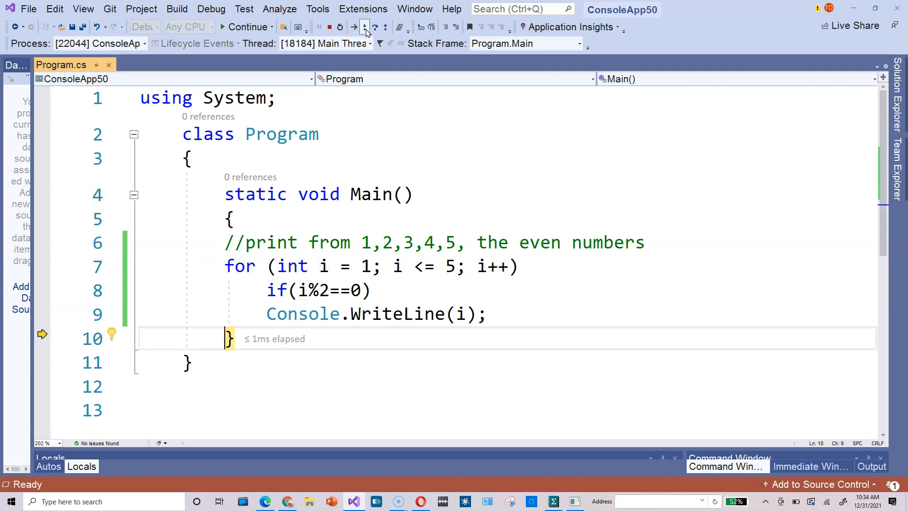
mouse_move(467, 196)
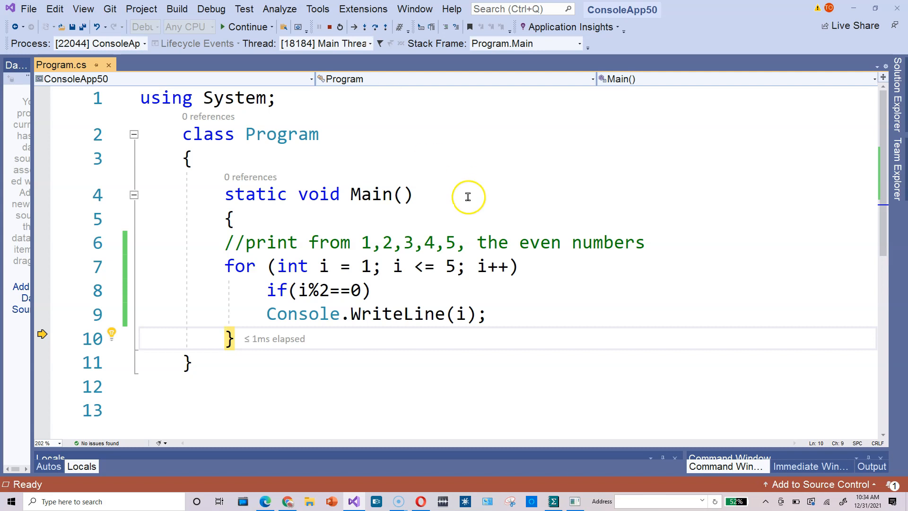
mouse_move(446, 267)
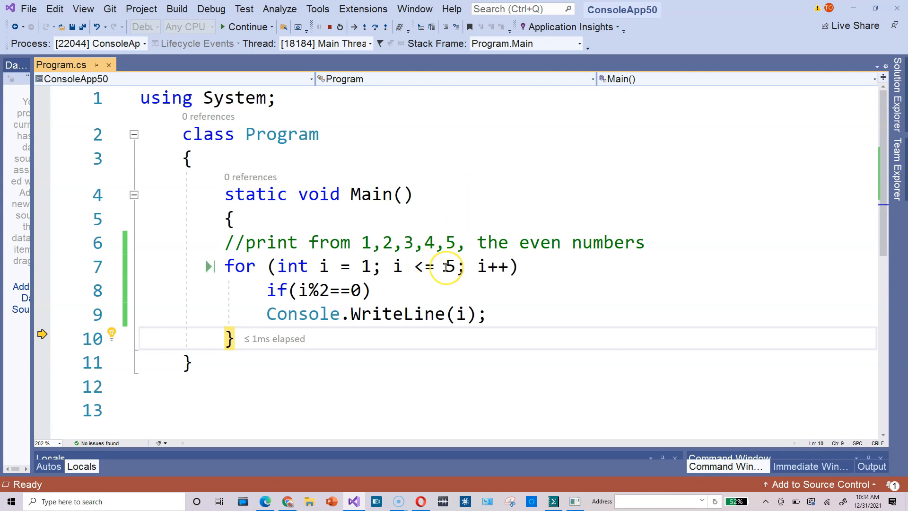